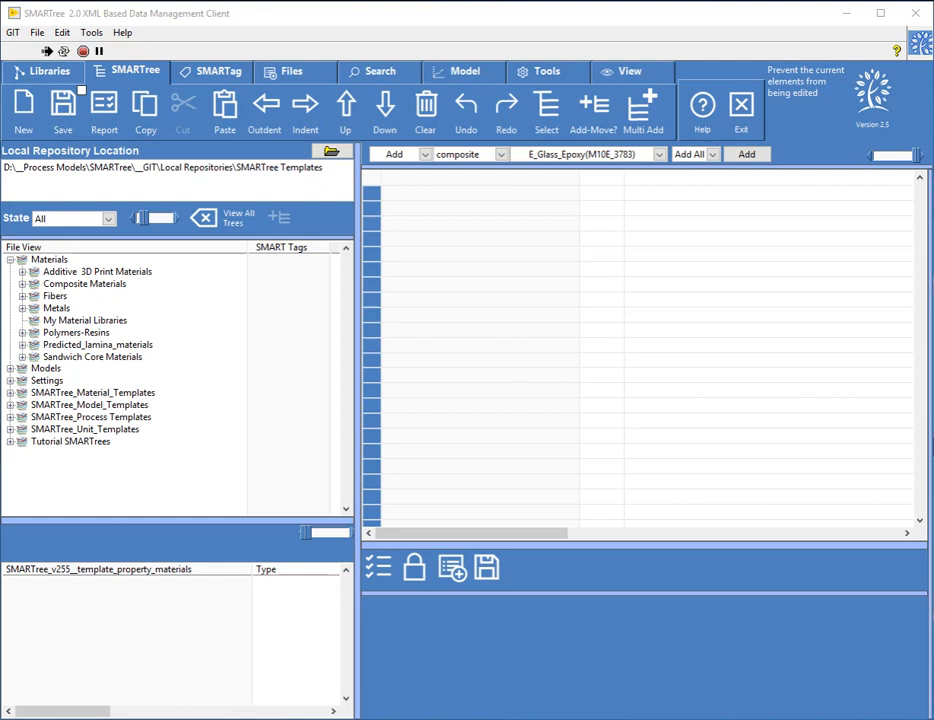
mouse_move(140, 340)
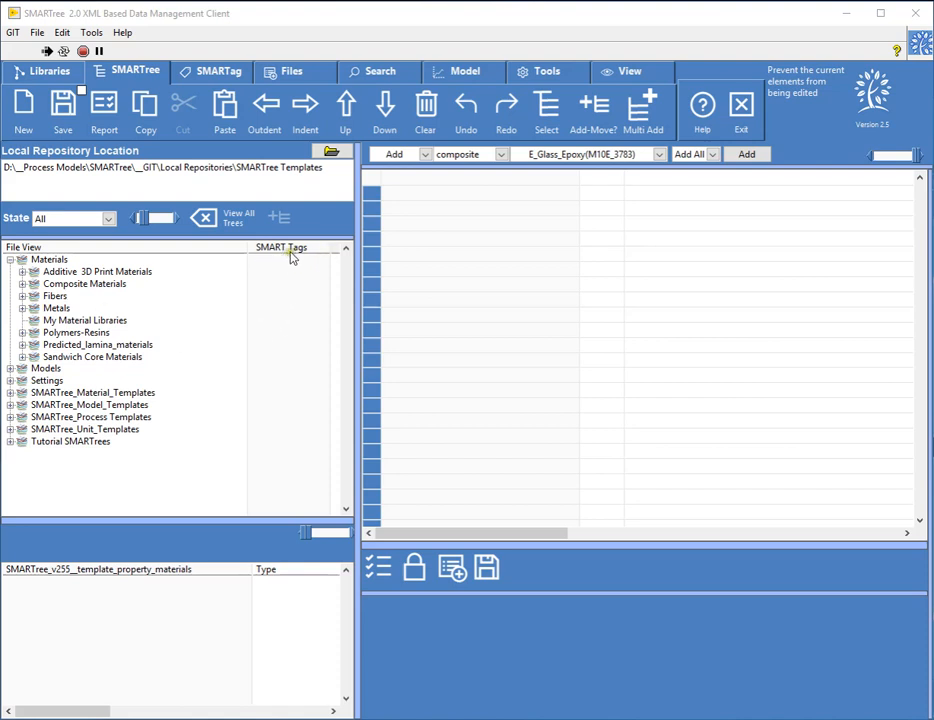
mouse_move(267, 263)
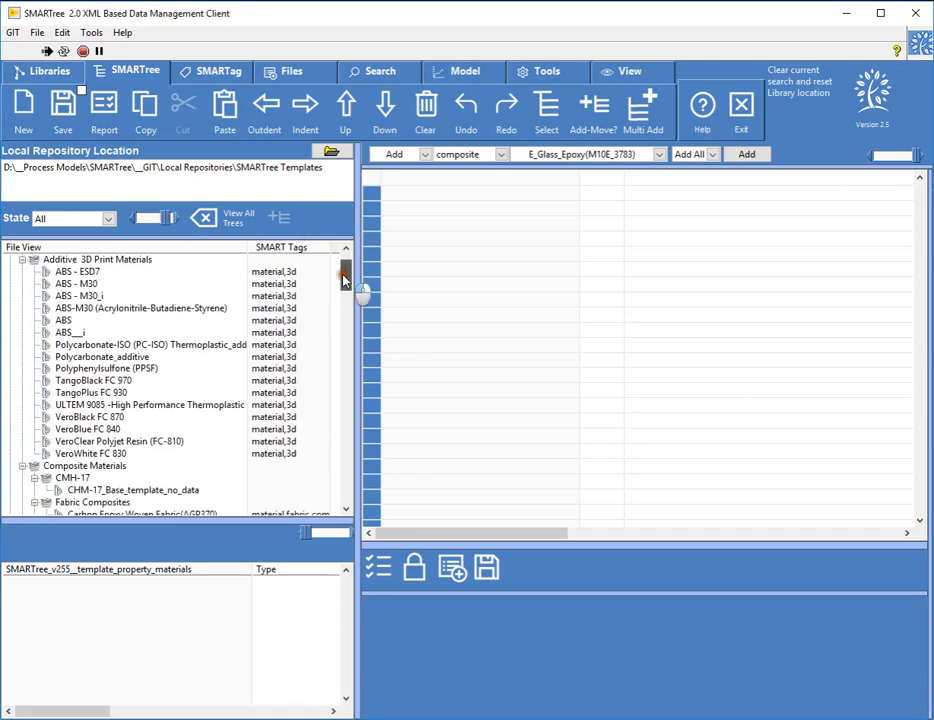
Scroll through the expanded material files and SMART Tags column, then switch to browsing by SMART tags
scroll("down", 3)
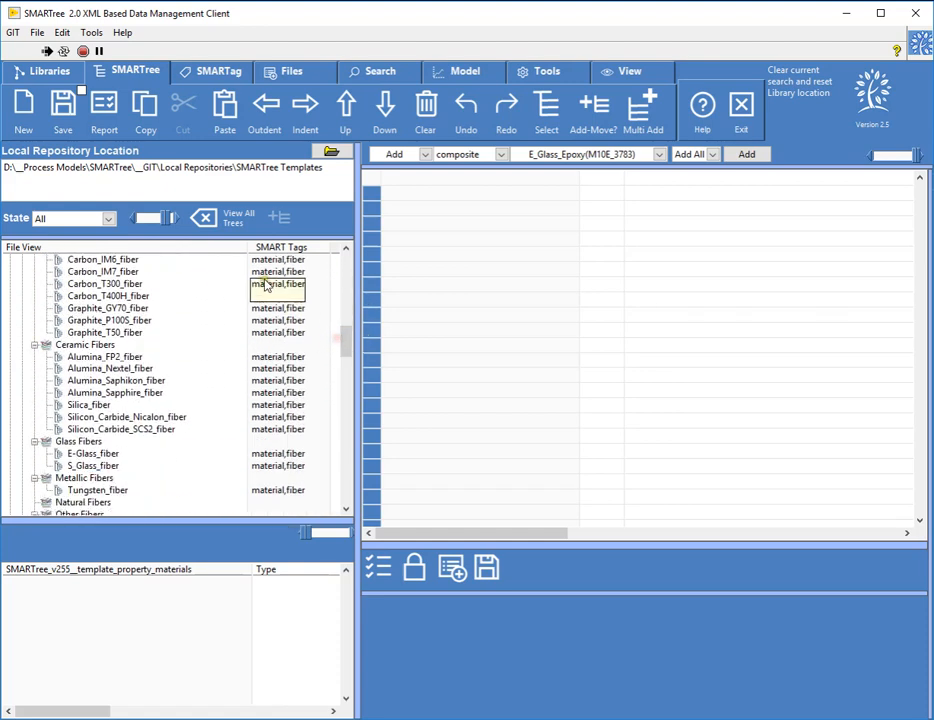
scroll("up", 3)
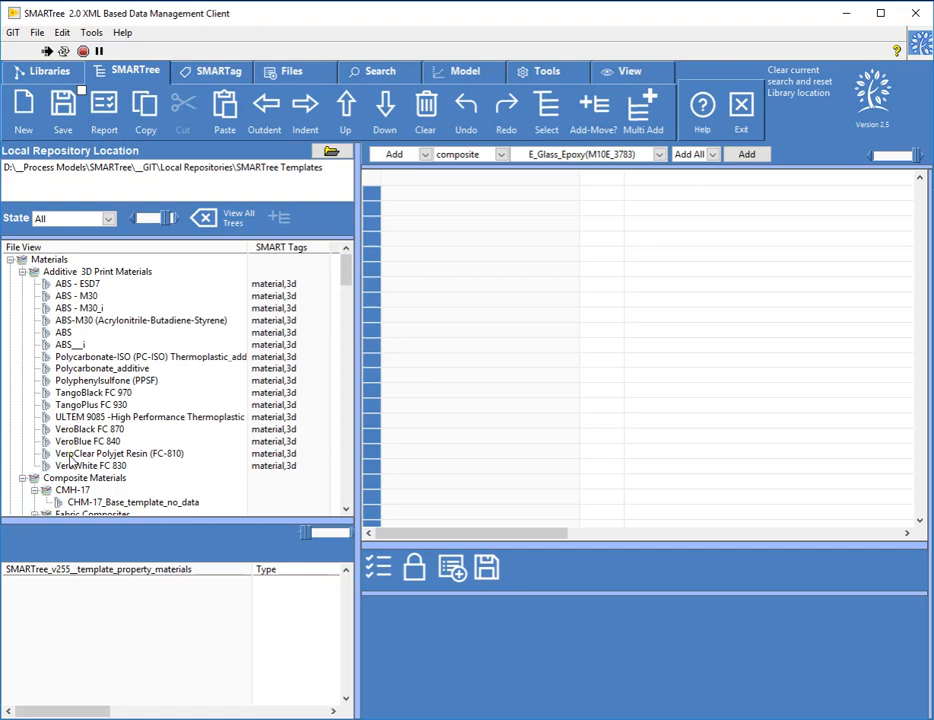
scroll("down", 3)
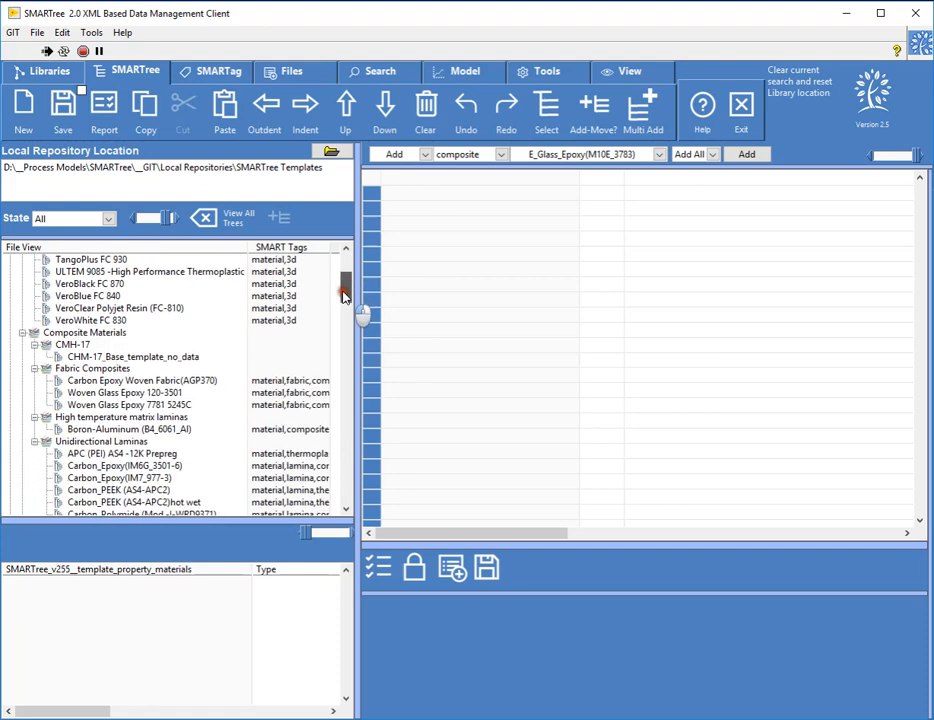
scroll("up", 3)
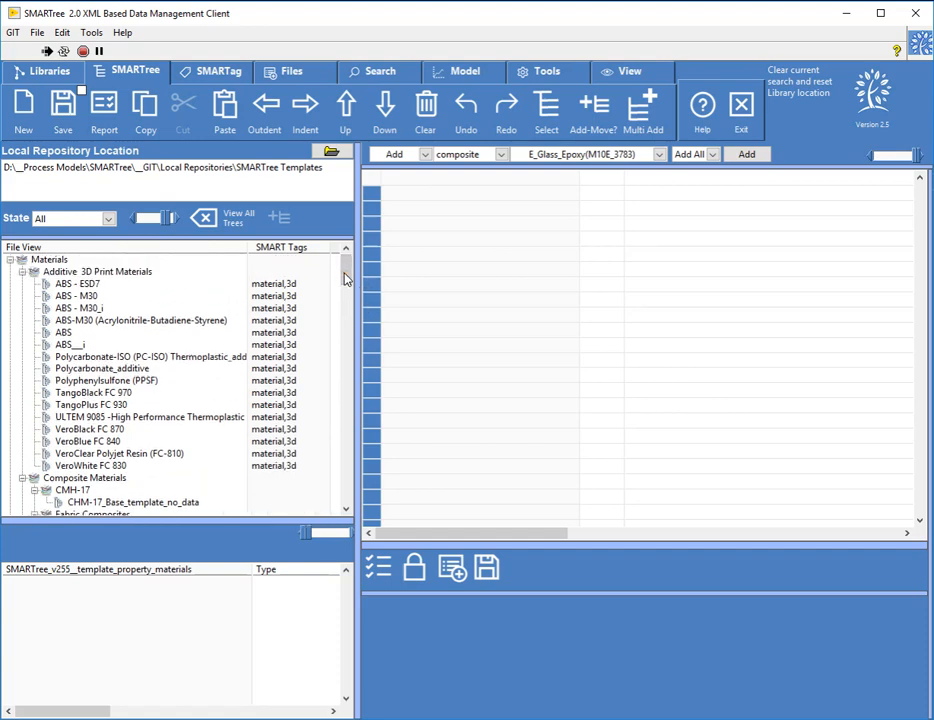
mouse_move(328, 368)
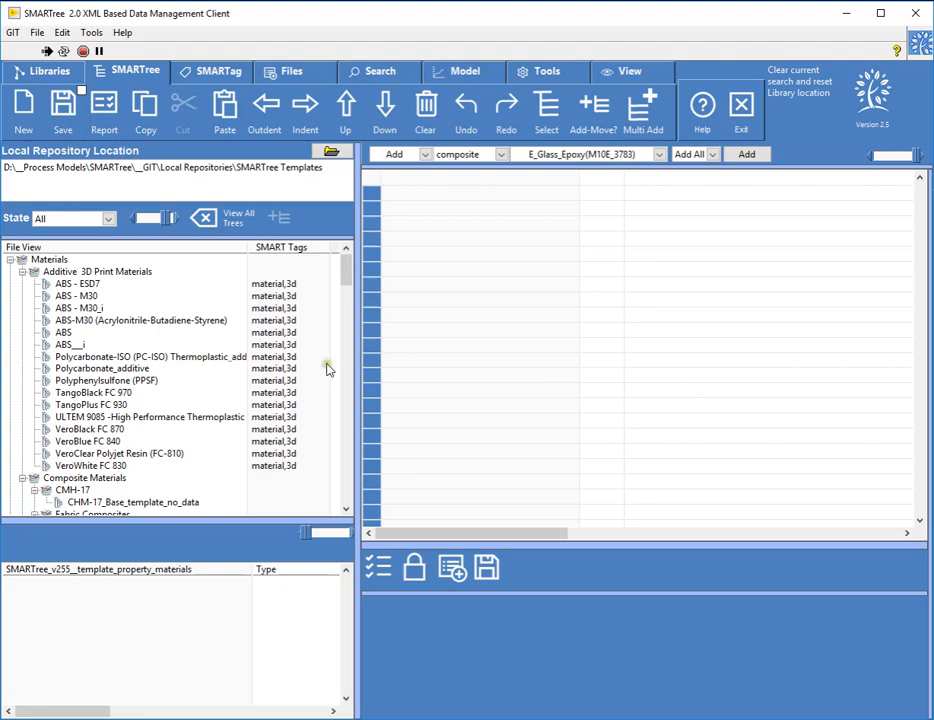
left_click(150, 357)
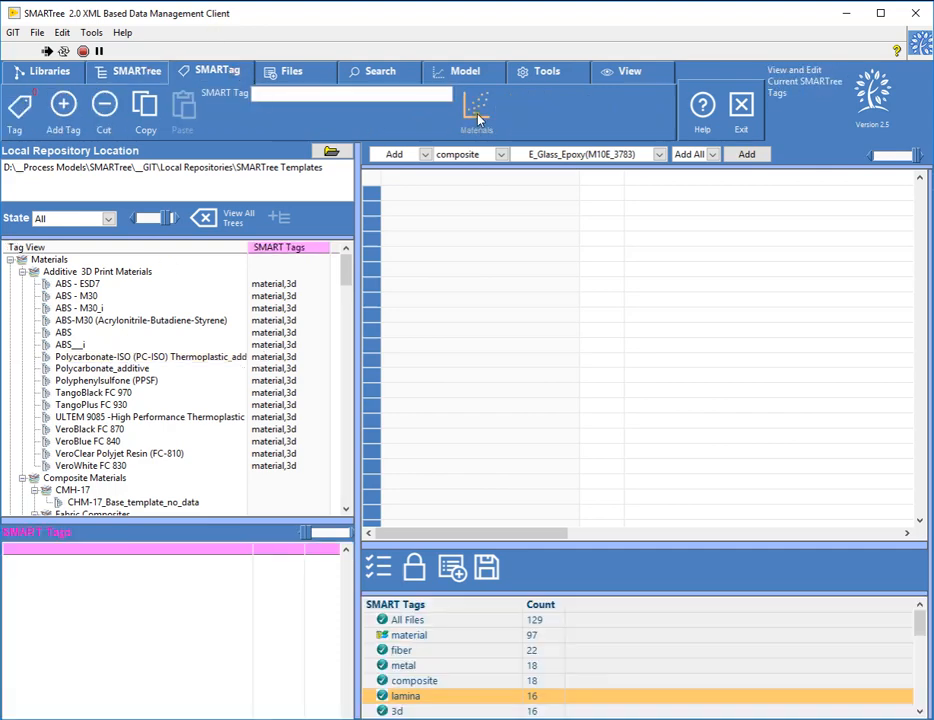
mouse_move(477, 110)
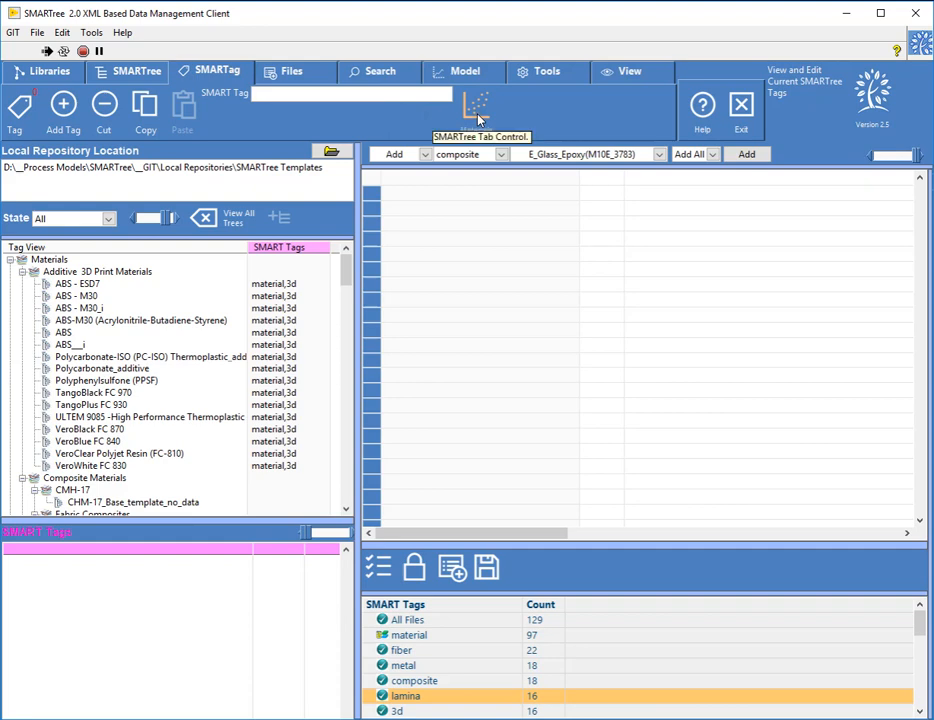
mouse_move(215, 78)
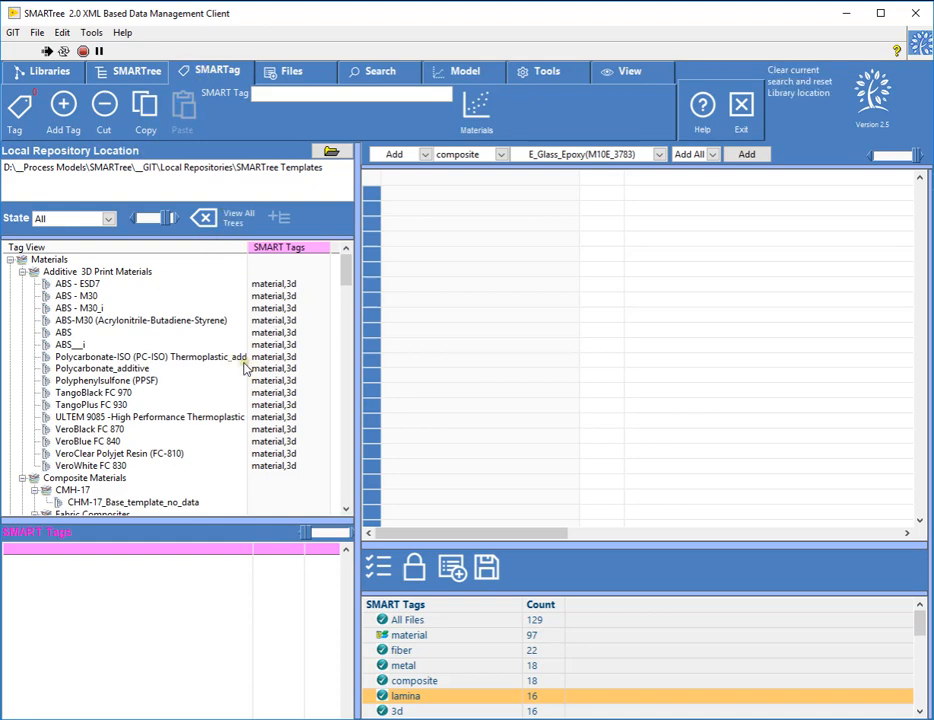
mouse_move(225, 125)
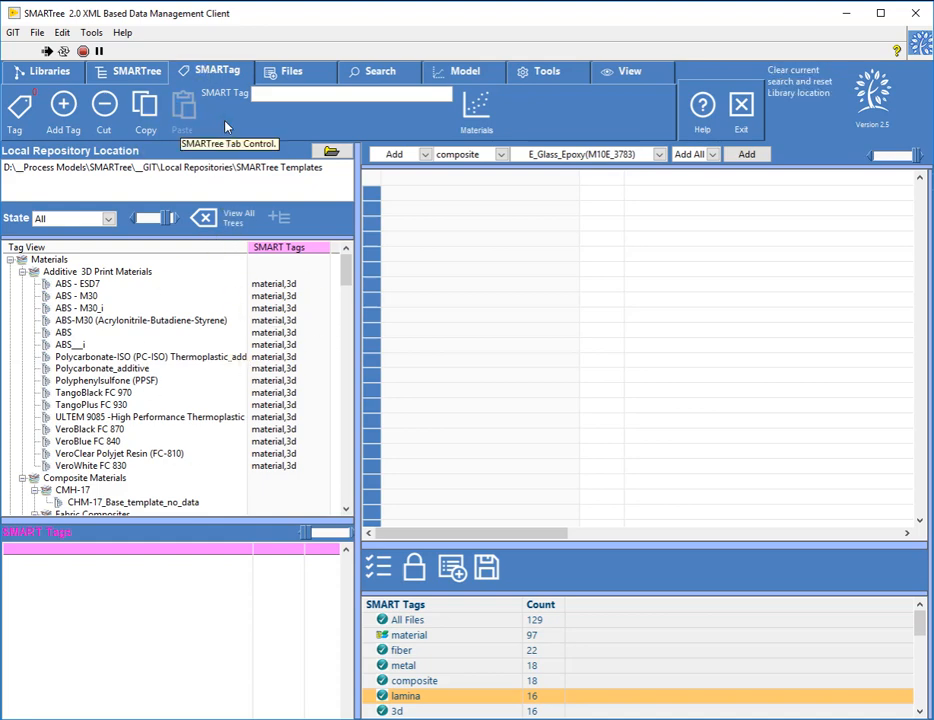
mouse_move(477, 105)
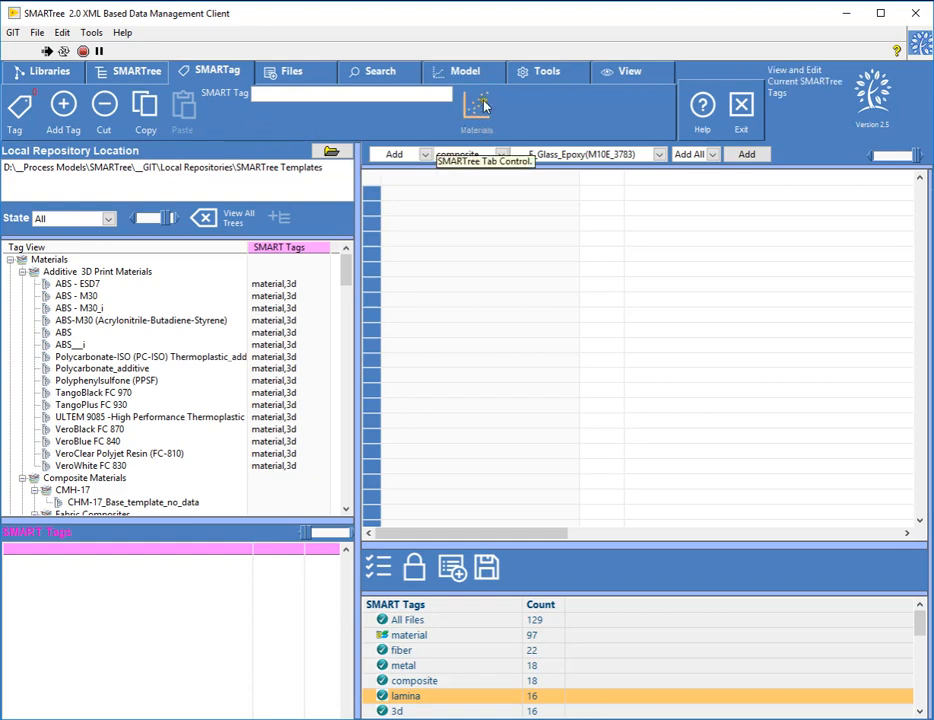
mouse_move(523, 103)
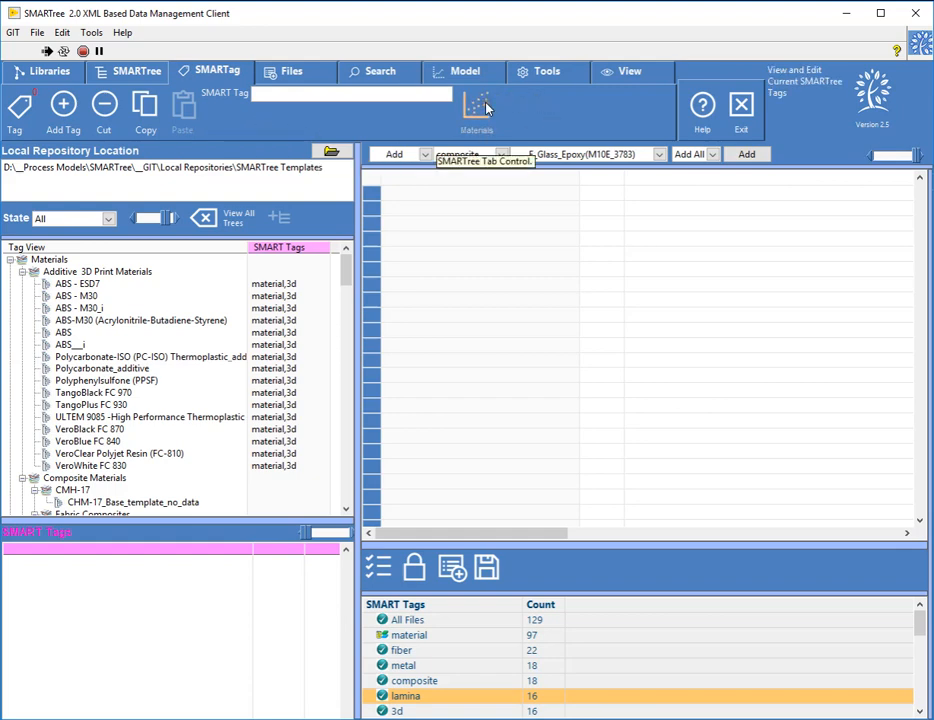
Open the Advanced Materials Management window to compare composite properties
left_click(477, 108)
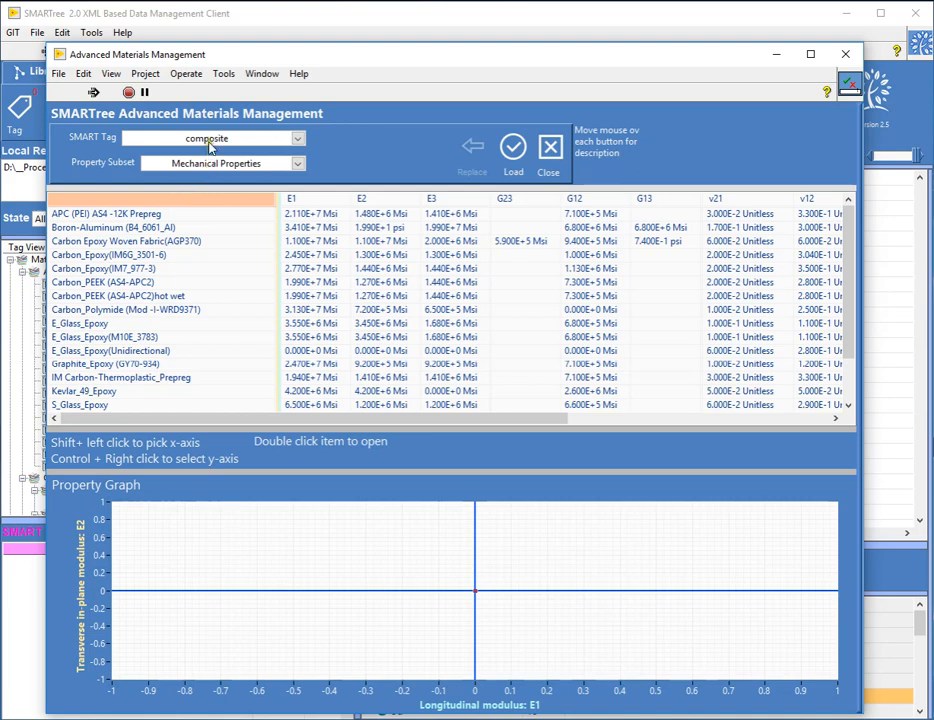
Inspect Graphite_Epoxy (GY70-934) and Carbon_PEEK (AS4-APC2) hot wet, then plot E1 horizontally
left_click(105, 363)
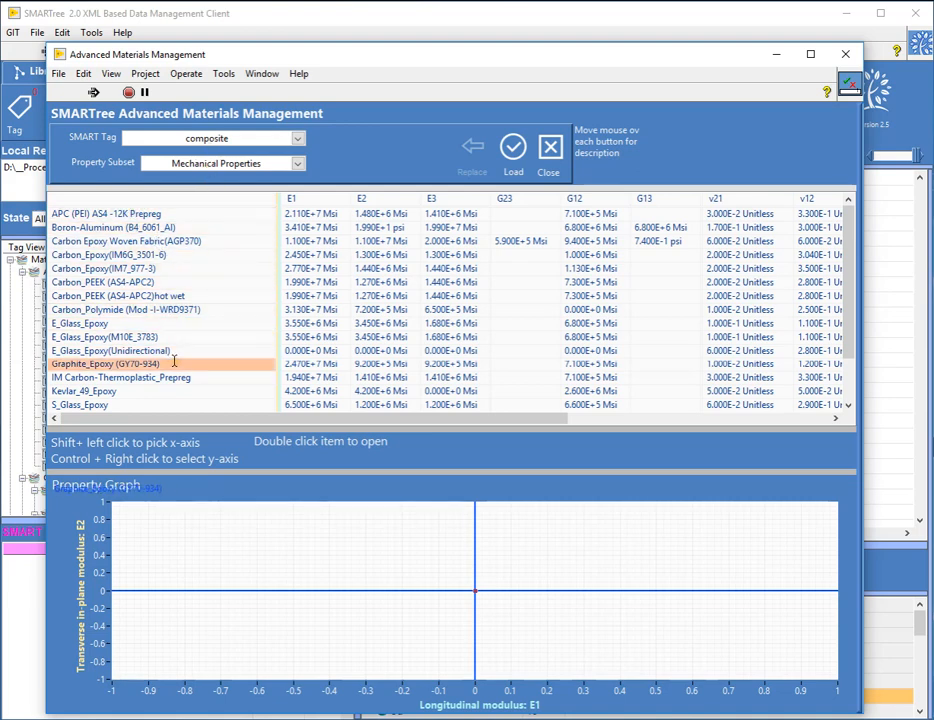
mouse_move(280, 330)
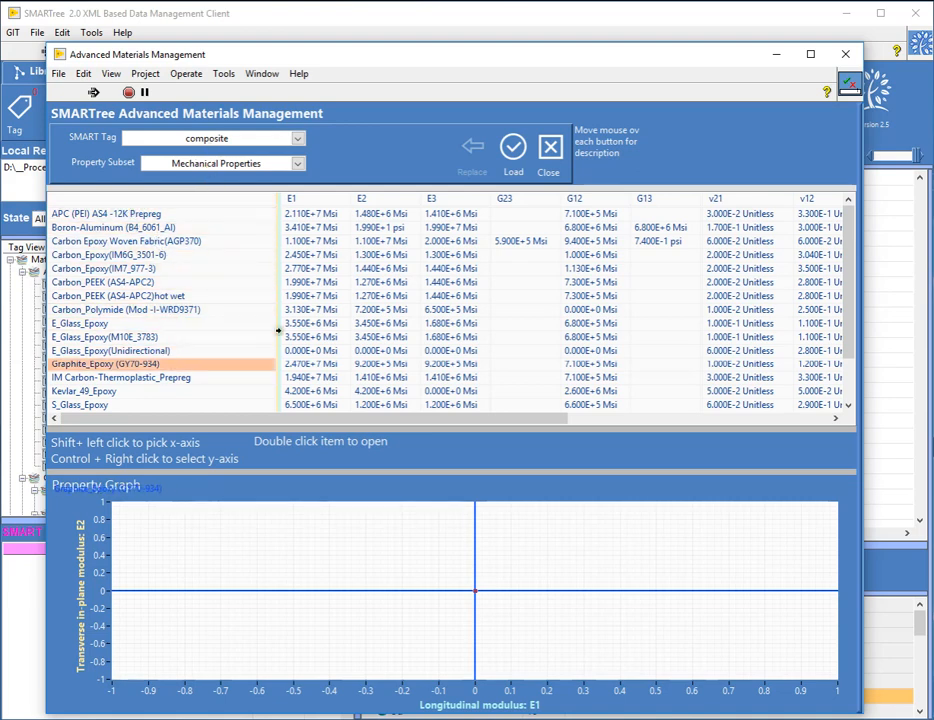
left_click(160, 296)
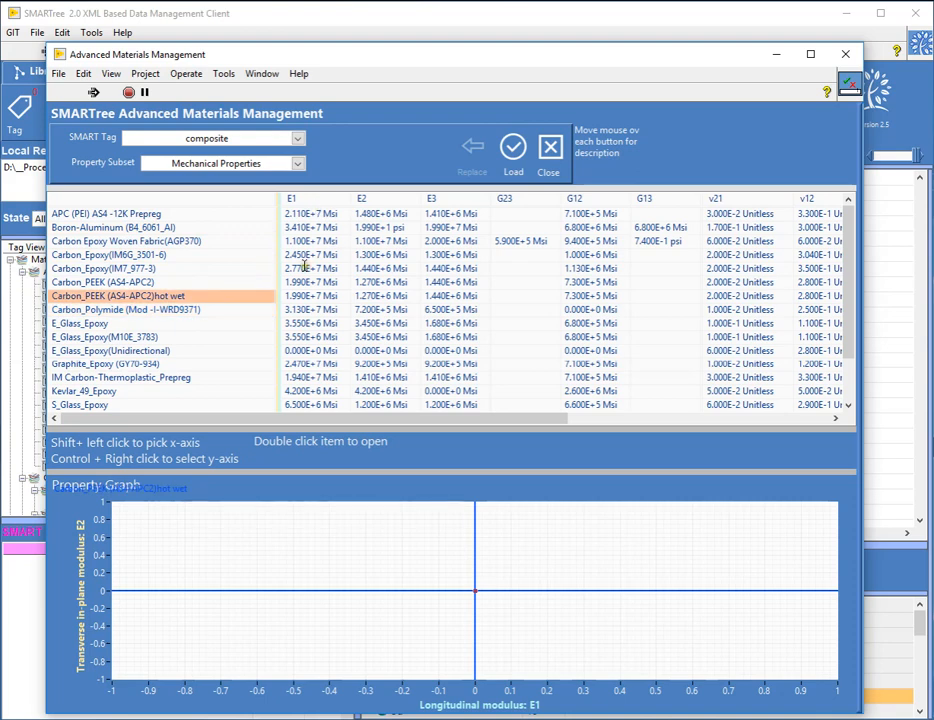
left_click(120, 377)
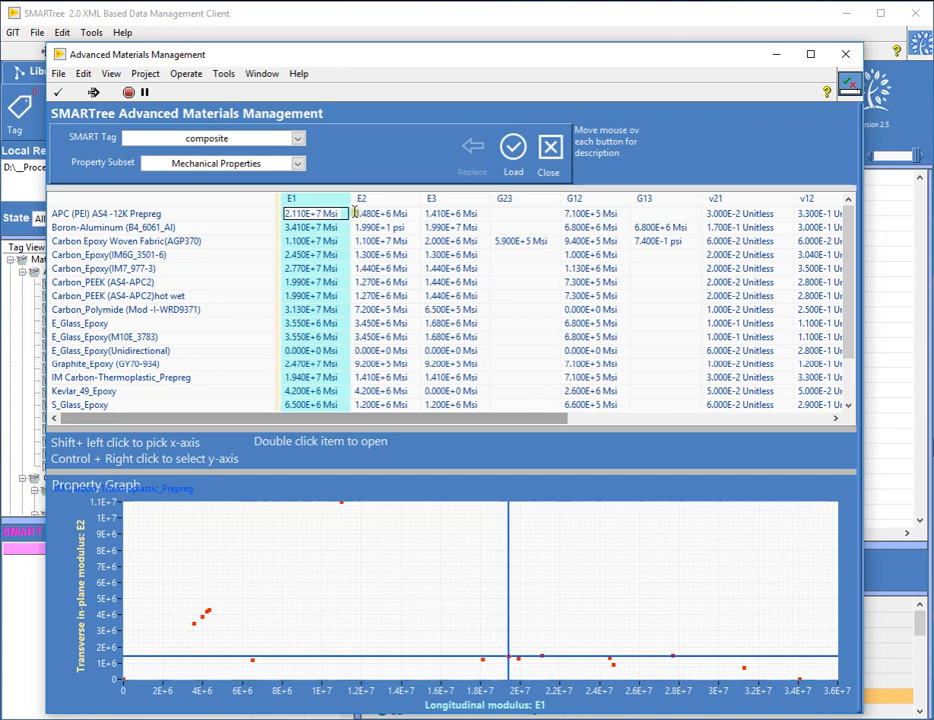
Plot transverse modulus E2 on the graph's vertical axis
left_click(385, 213)
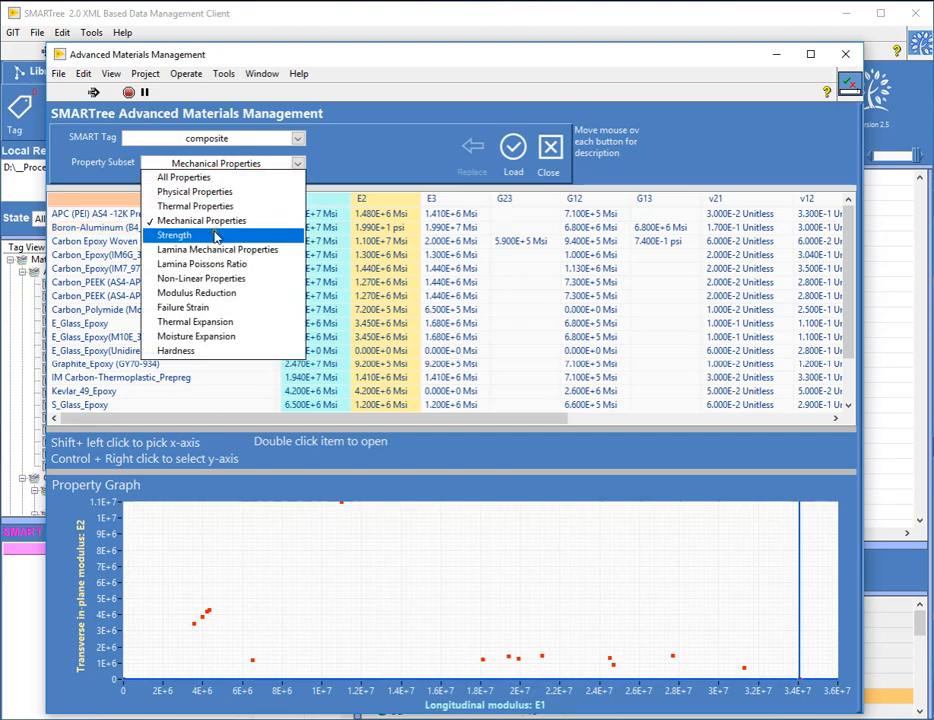
Show the Strength subset, plot F1t vertically, and pick the IM Carbon-Thermoplastic_Prepreg point
left_click(174, 235)
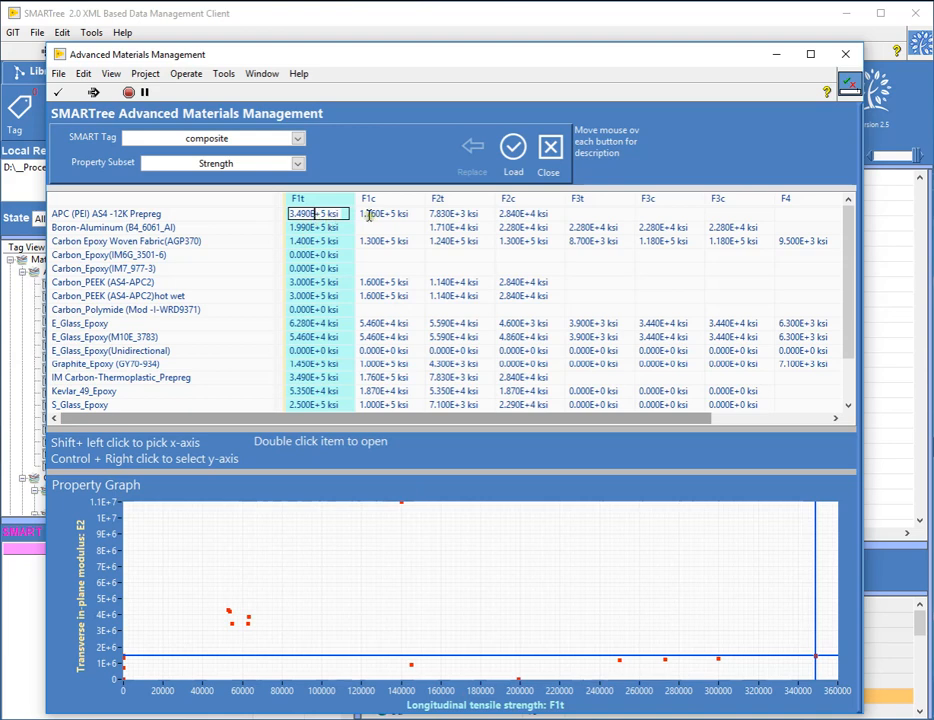
left_click(437, 213)
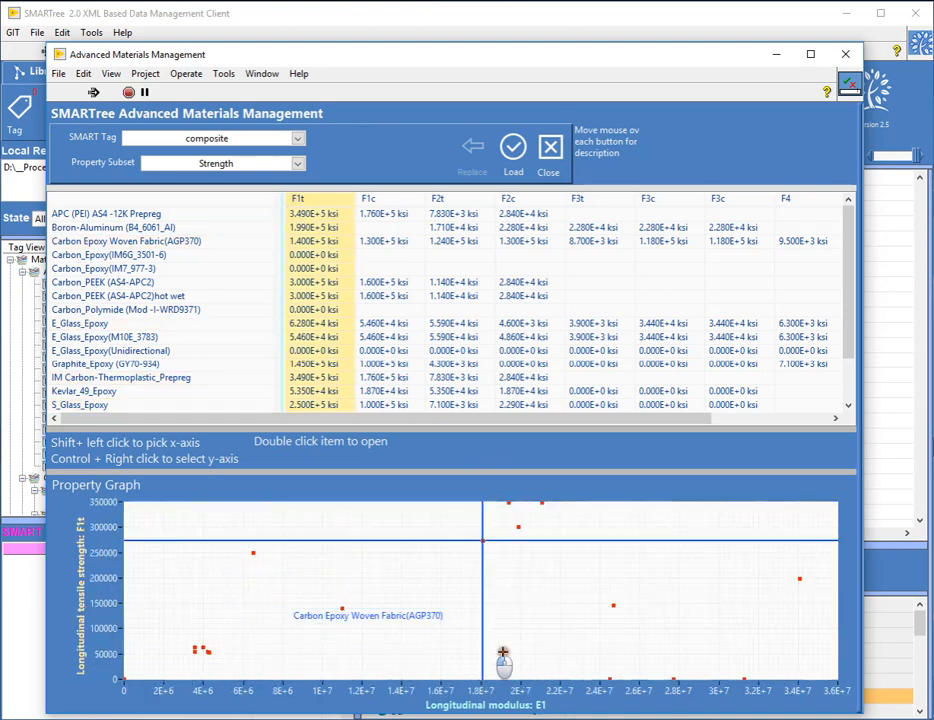
left_click(80, 405)
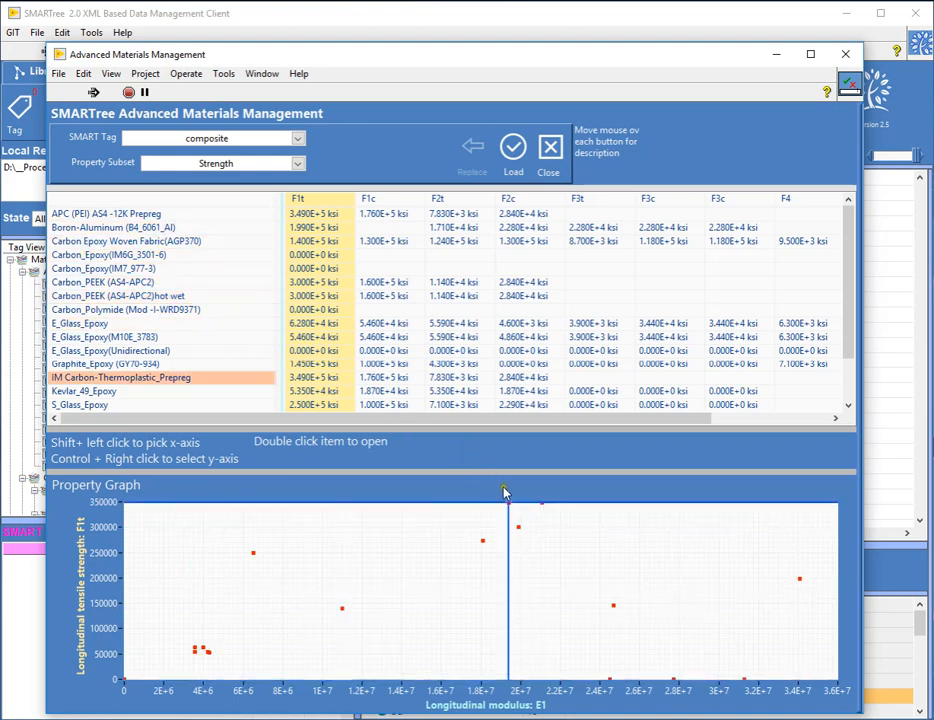
mouse_move(508, 508)
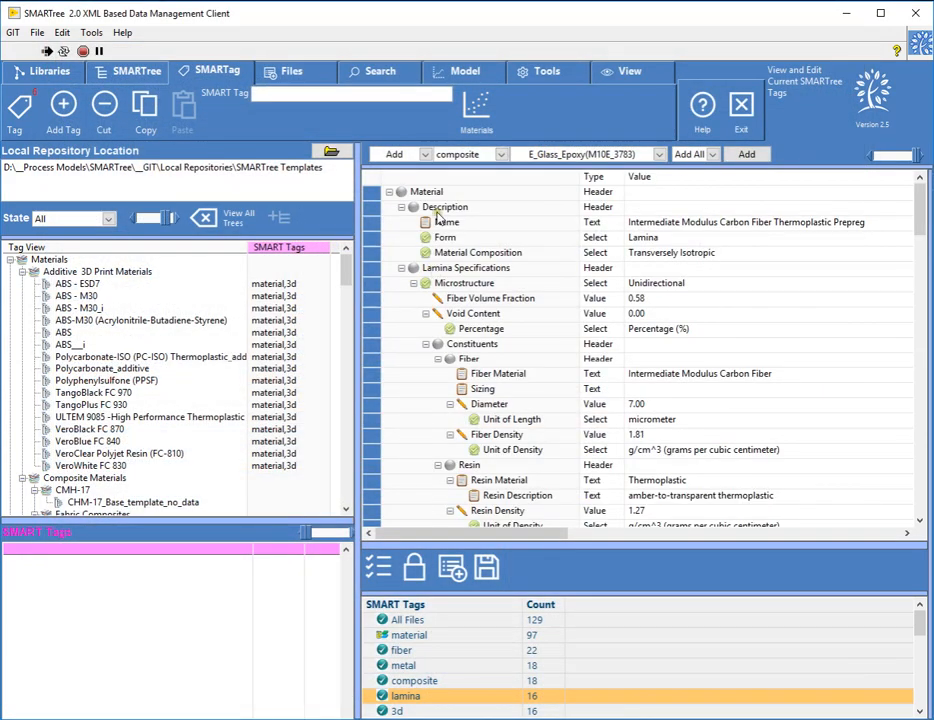
Scroll through the Intermediate Modulus Carbon Fiber Thermoplastic Prepreg property tree
scroll("down", 3)
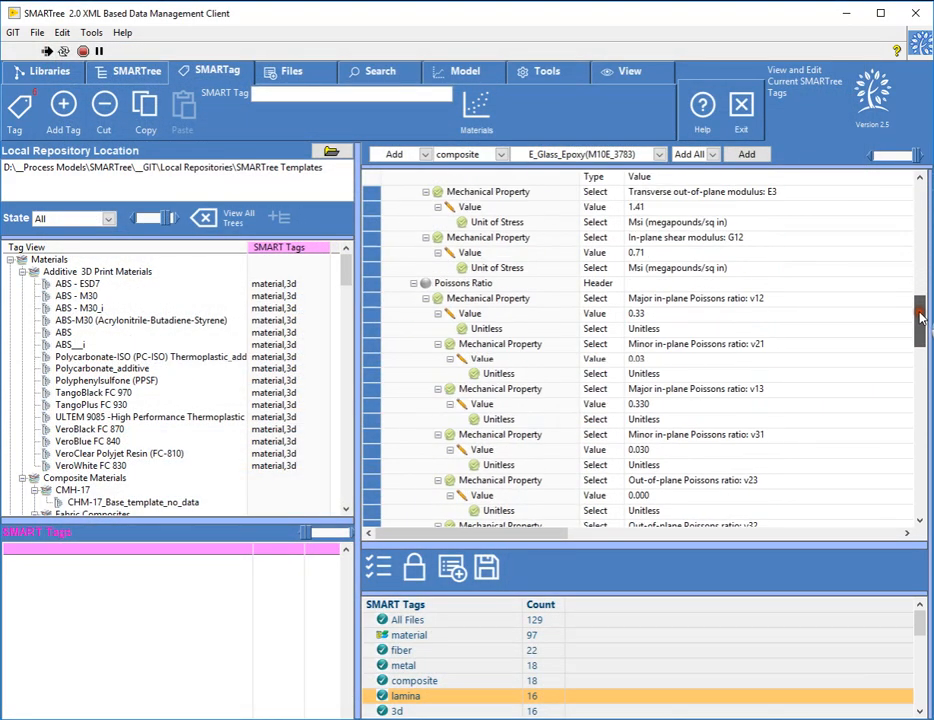
scroll("down", 3)
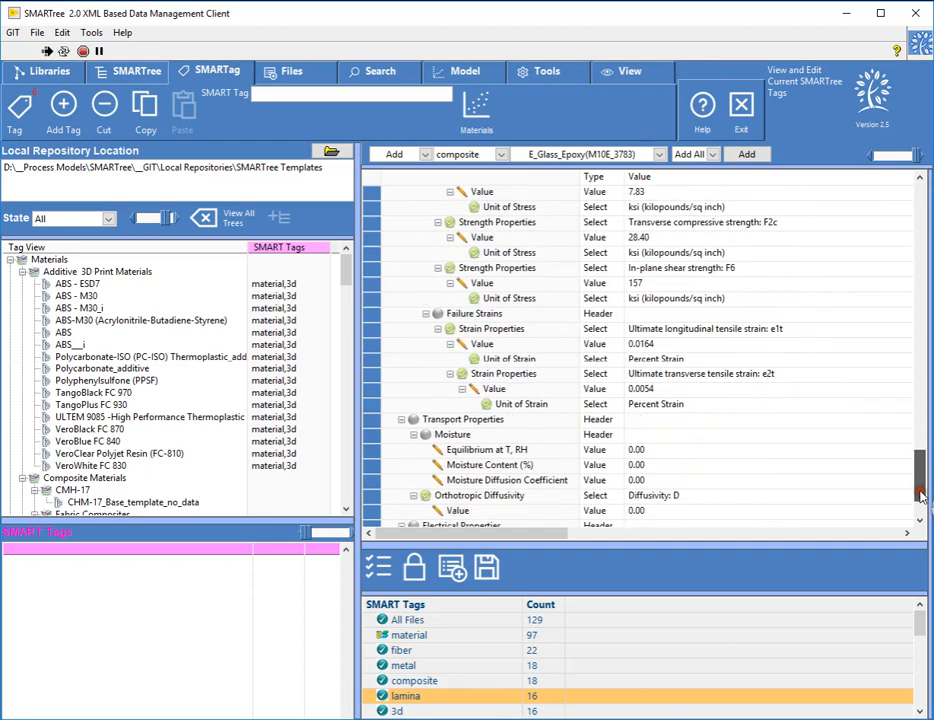
scroll("up", 3)
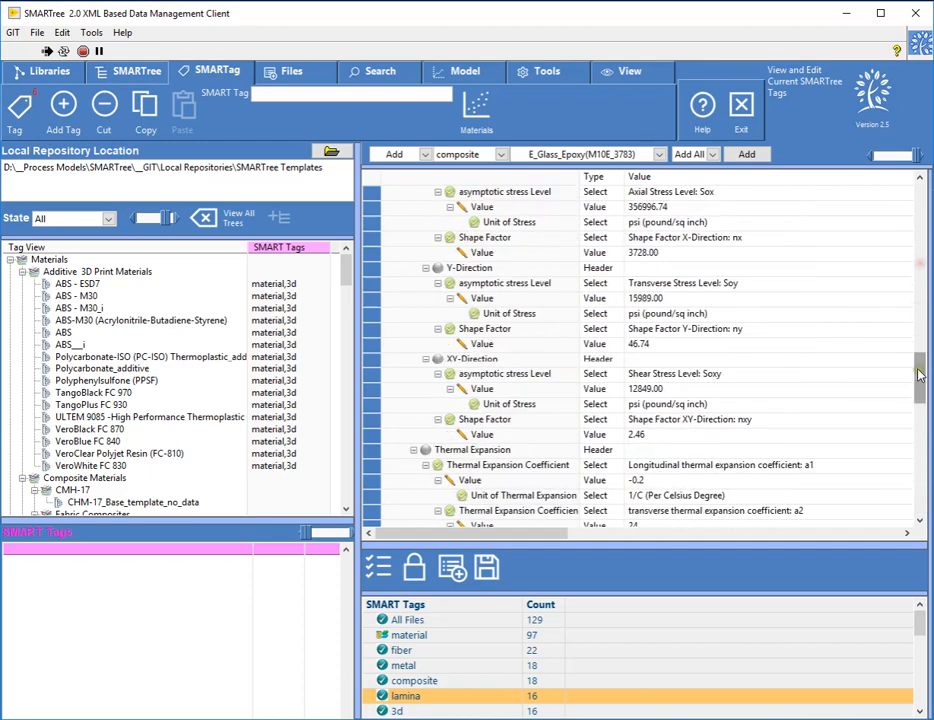
scroll("up", 3)
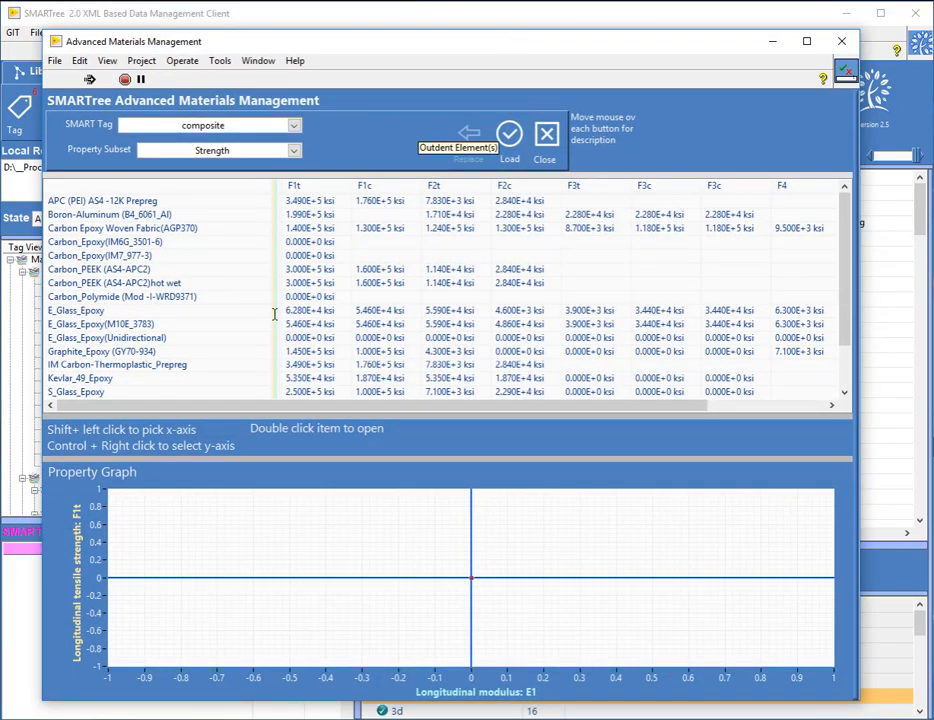
mouse_move(383, 253)
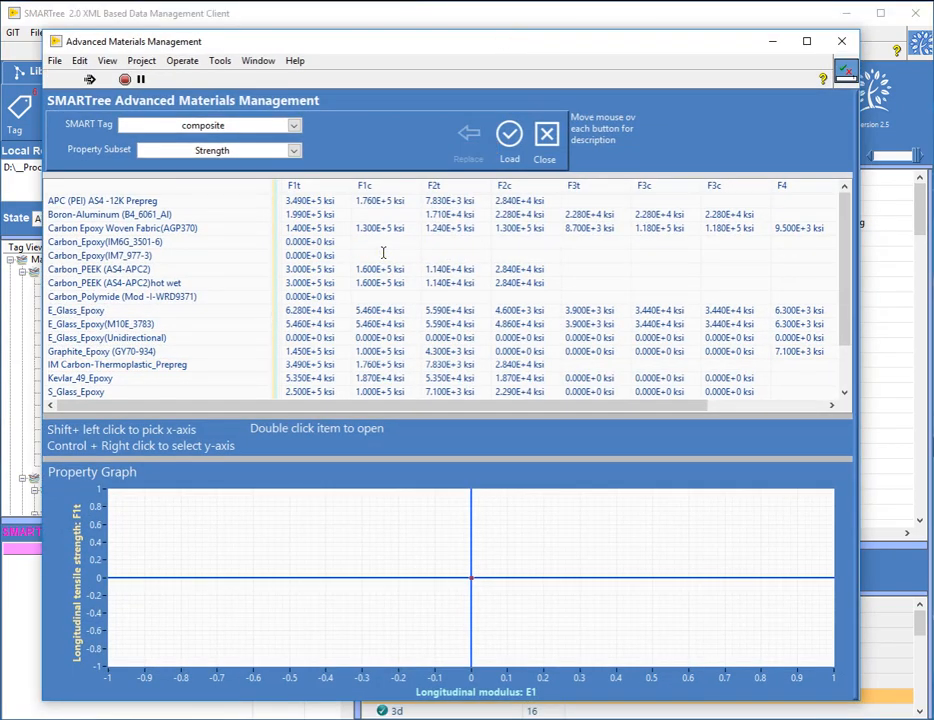